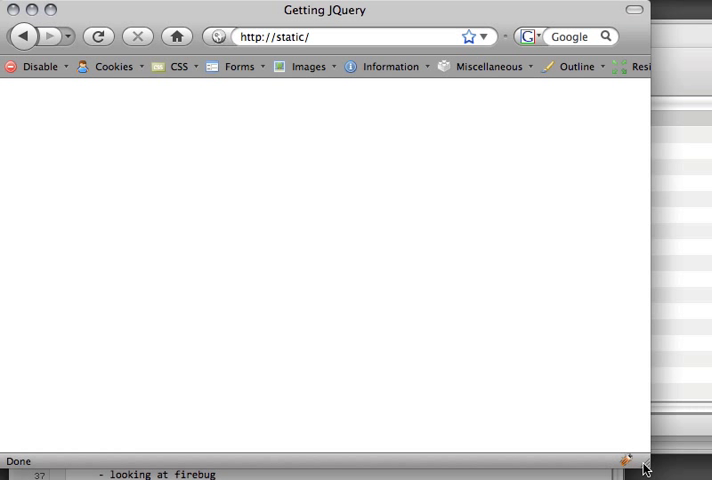
pyautogui.click(288, 36)
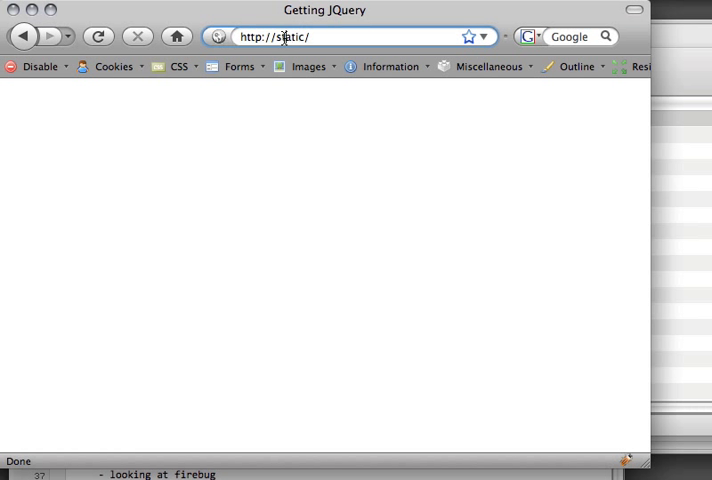
pyautogui.tripleClick(284, 36)
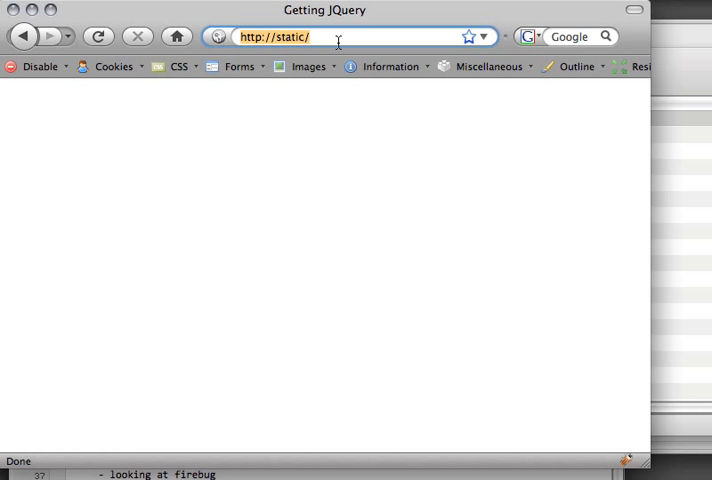
pyautogui.click(222, 100)
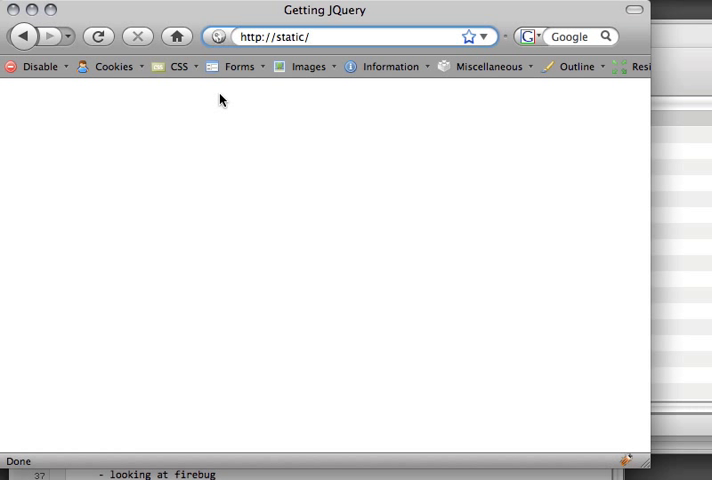
pyautogui.moveTo(470, 104)
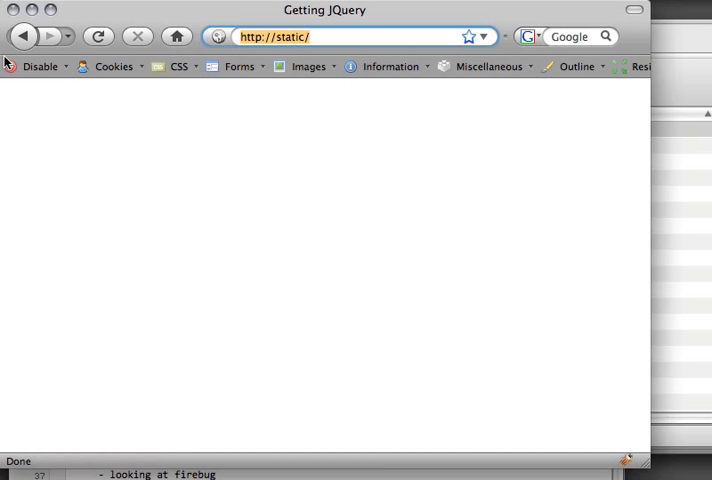
pyautogui.click(98, 36)
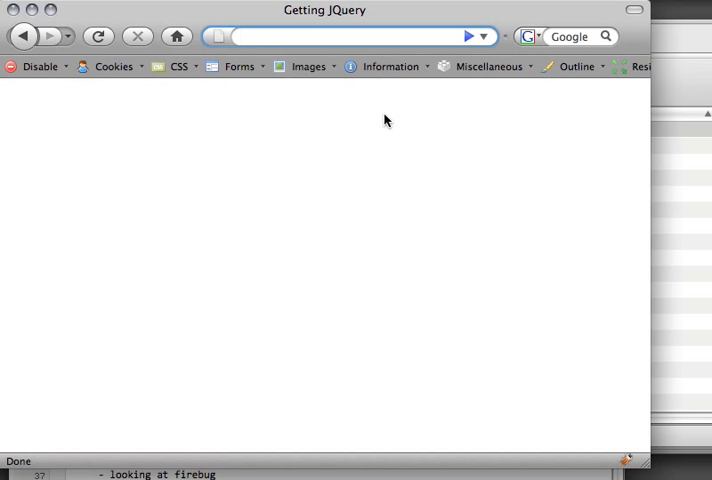
# - Briefly show the Firebug panel, then search for firebug from the address bar
pyautogui.click(340, 36)
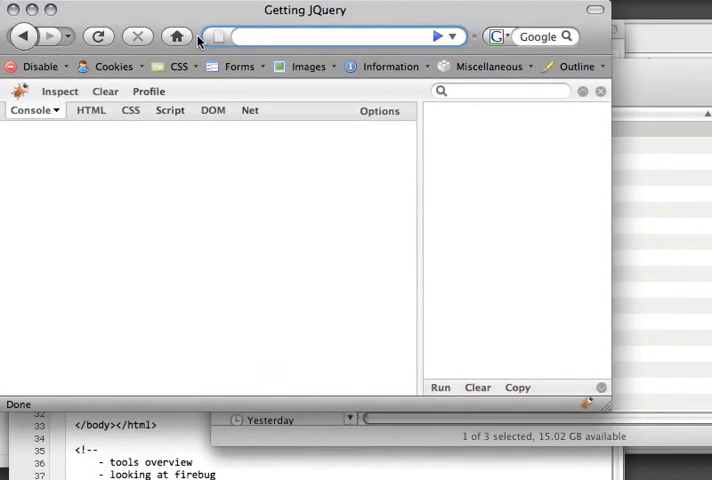
pyautogui.click(86, 110)
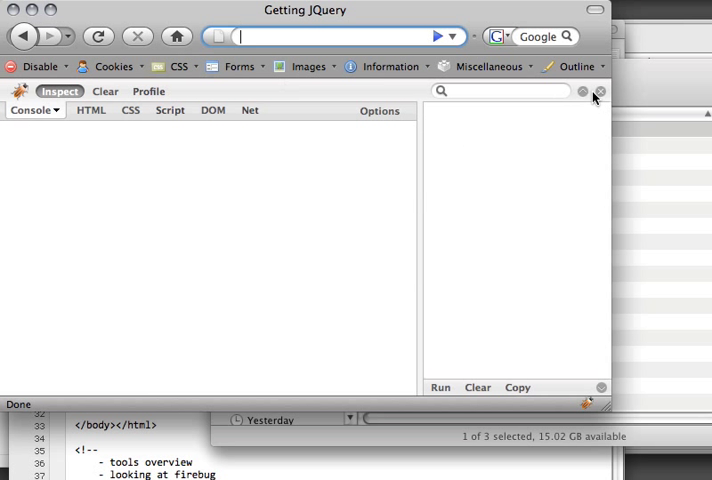
pyautogui.click(596, 92)
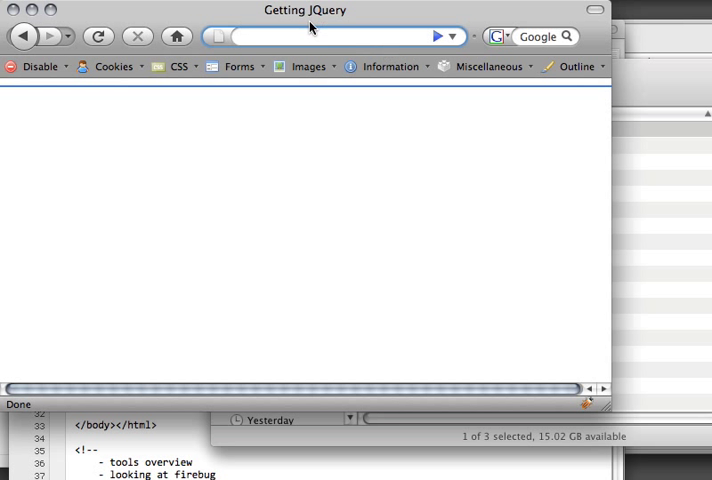
pyautogui.click(310, 36)
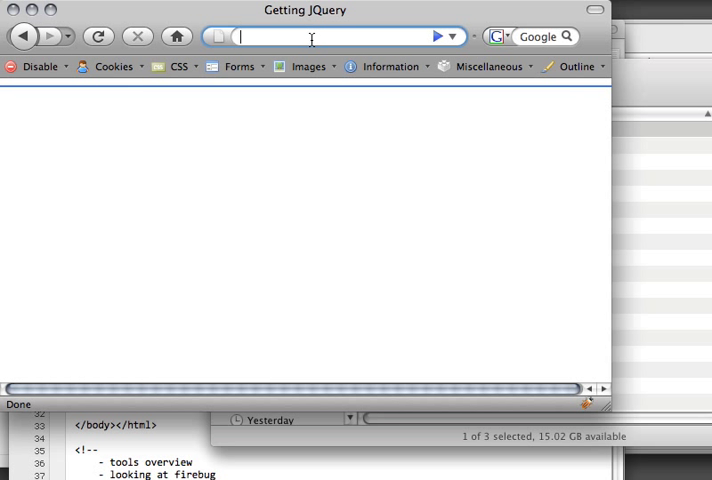
pyautogui.write('firef')
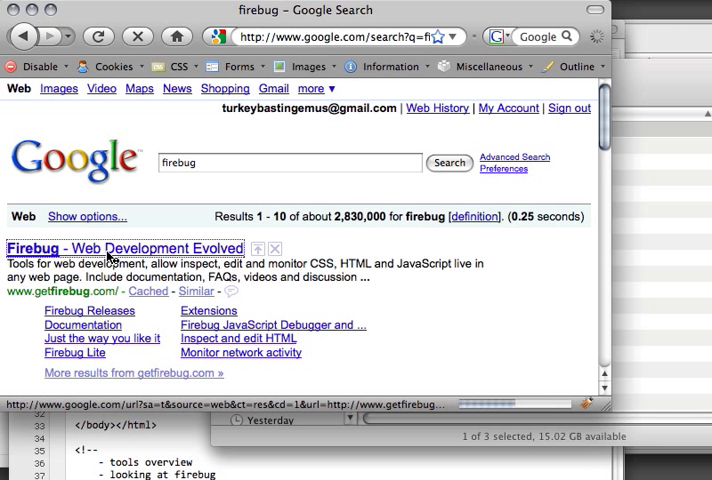
# - Visit the Firebug site result, then enter jquery.com in the address bar
pyautogui.click(124, 248)
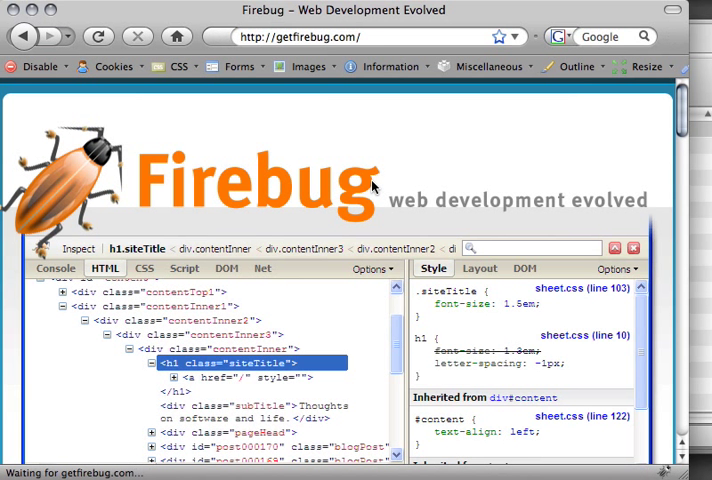
pyautogui.moveTo(184, 122)
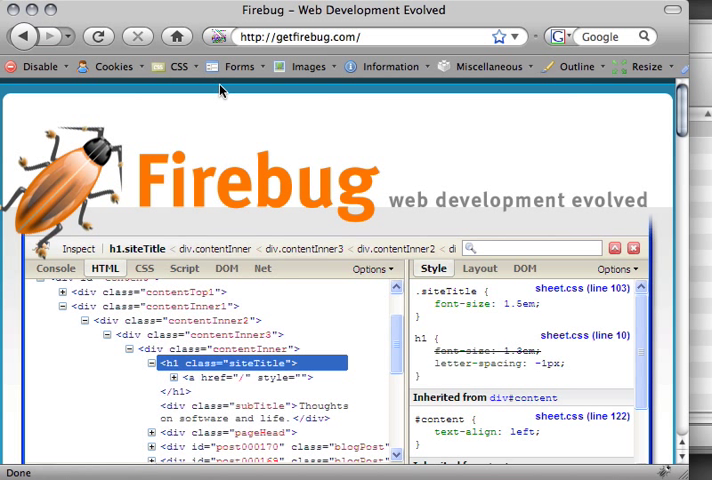
pyautogui.click(310, 44)
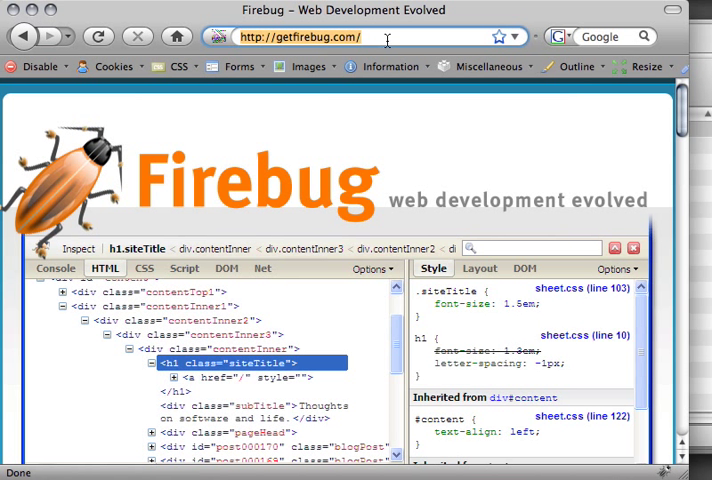
pyautogui.write('jquery.com')
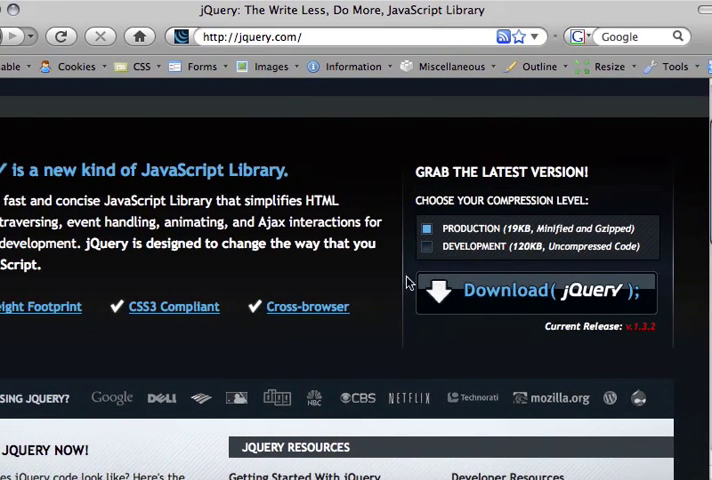
pyautogui.moveTo(480, 330)
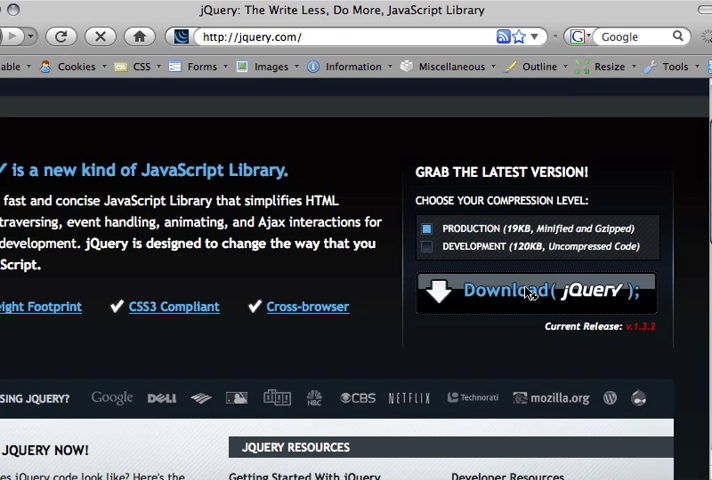
# - Start the Production jQuery download from the jquery.com homepage
pyautogui.click(532, 292)
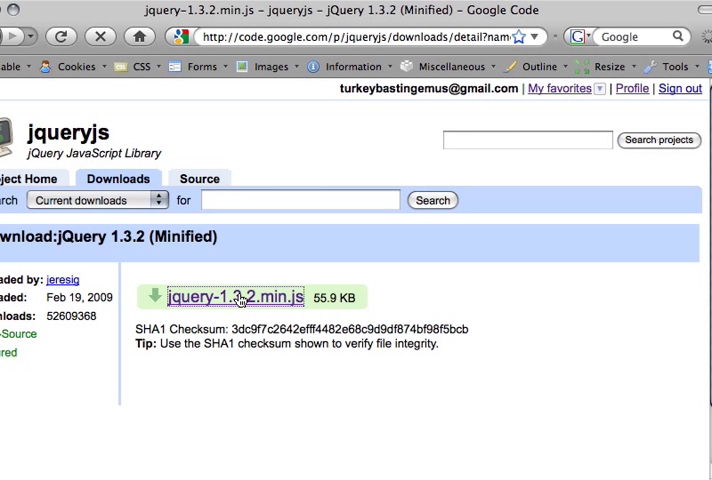
# - Download jquery-1.3.2.min.js and move it from the Desktop into the Sites folder
pyautogui.click(236, 296)
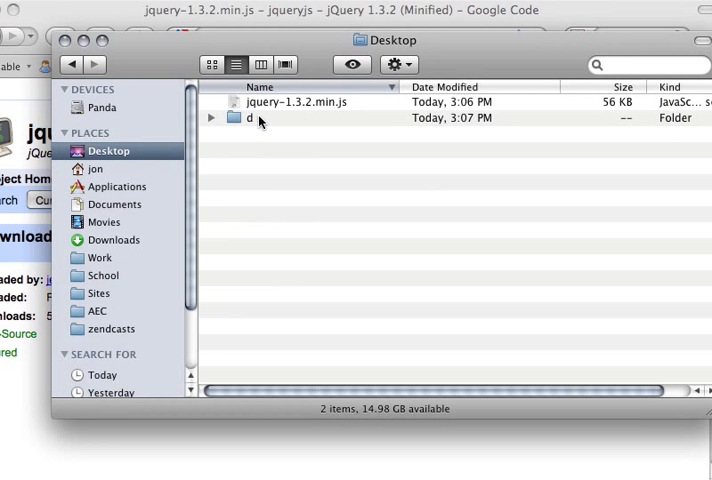
pyautogui.click(296, 100)
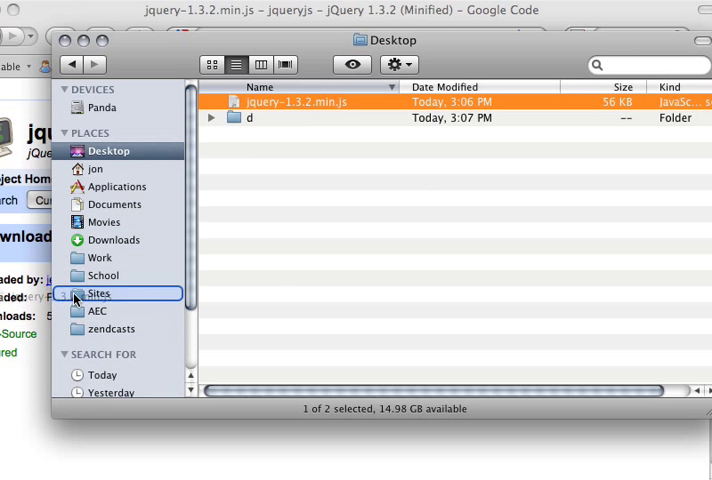
pyautogui.click(100, 292)
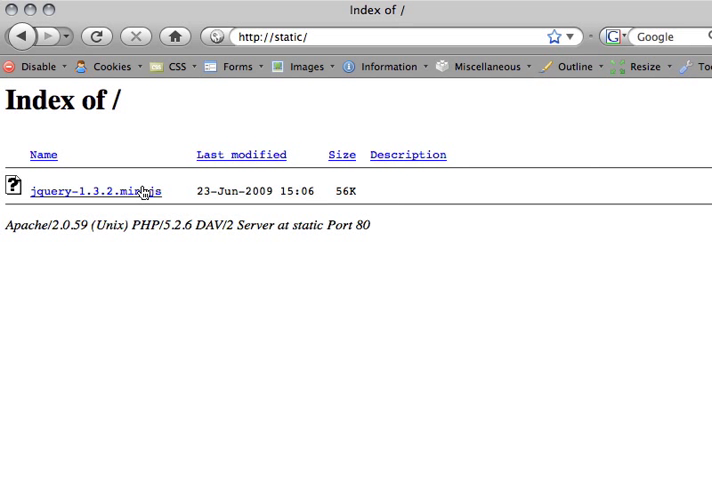
pyautogui.moveTo(126, 196)
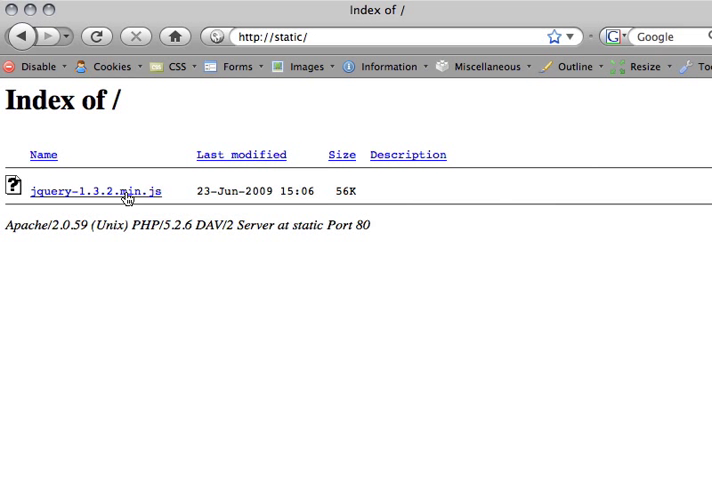
# - Load jquery-1.3.2.min.js from the static index and scroll through its source
pyautogui.click(98, 190)
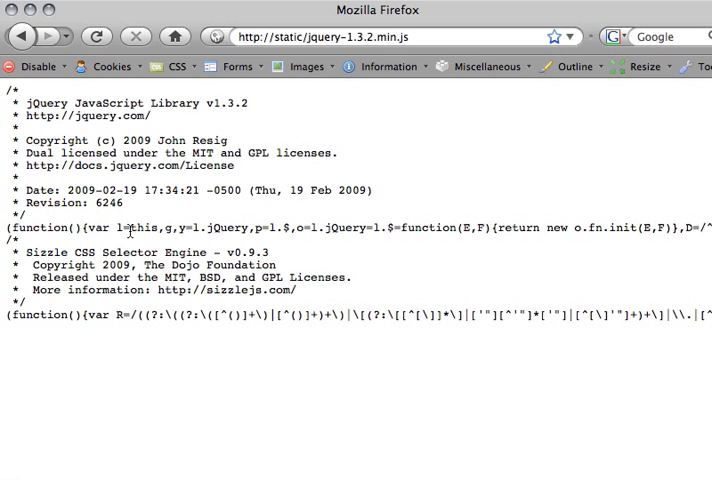
pyautogui.scroll(-3)
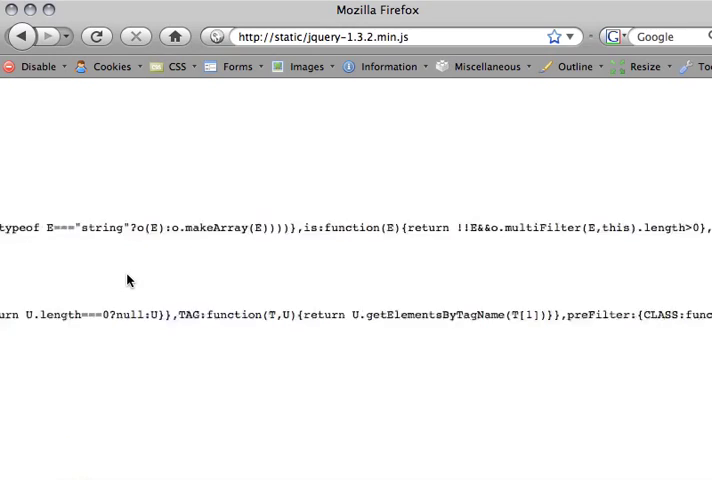
pyautogui.scroll(3)
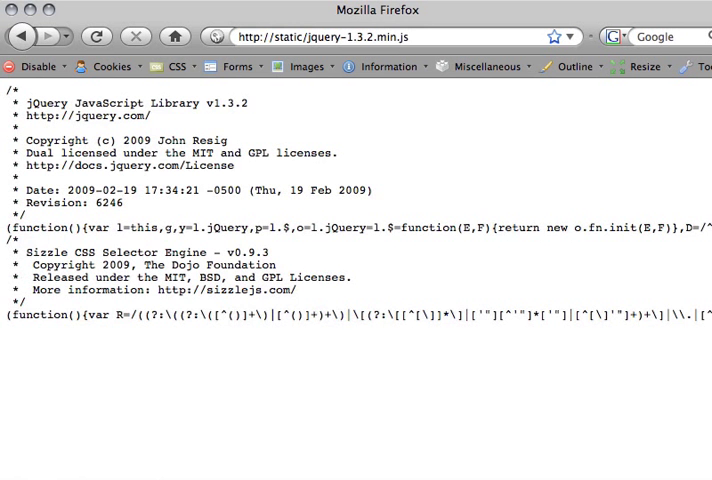
pyautogui.moveTo(210, 288)
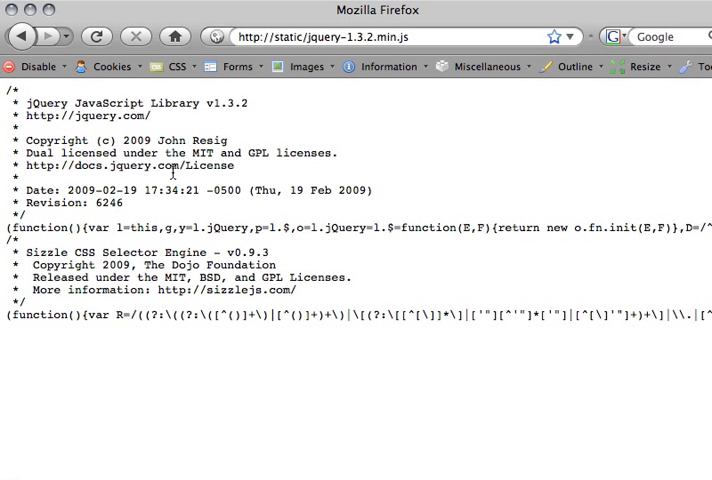
pyautogui.moveTo(208, 194)
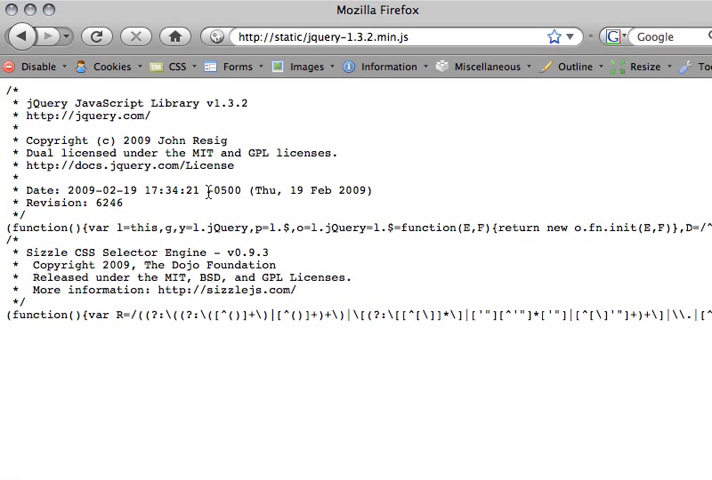
pyautogui.moveTo(202, 248)
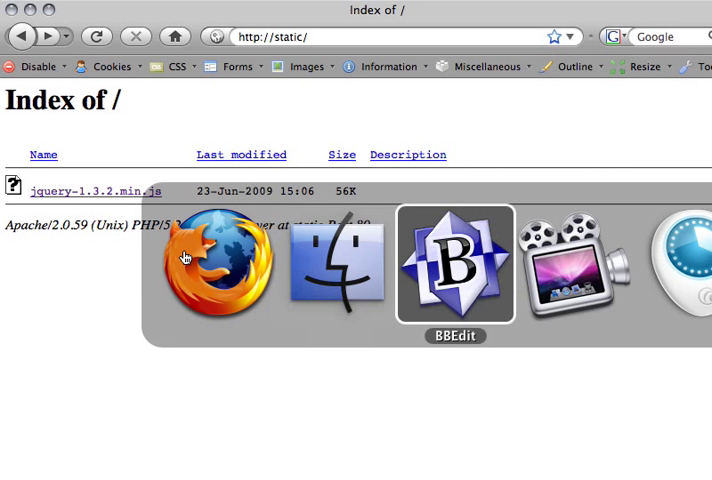
# - Bring BBEdit to the front with the static site's index.php document focused
pyautogui.click(452, 264)
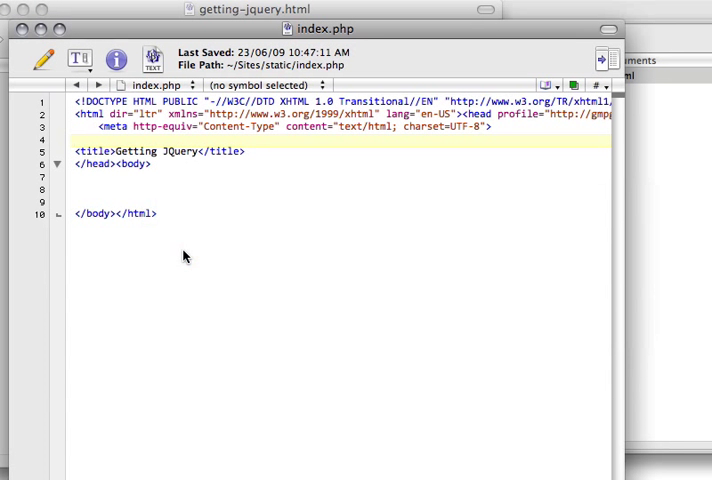
pyautogui.click(76, 188)
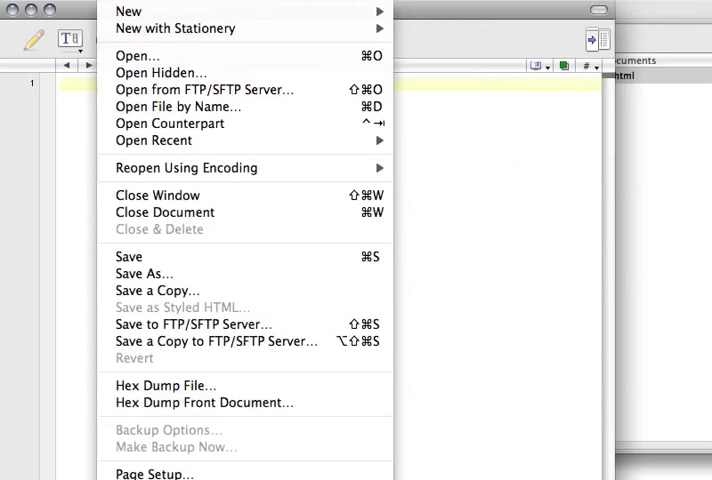
# - Write <html>, <head> and <body> tags in the new document, referencing jquery-1.3.2.min.js
pyautogui.click(128, 14)
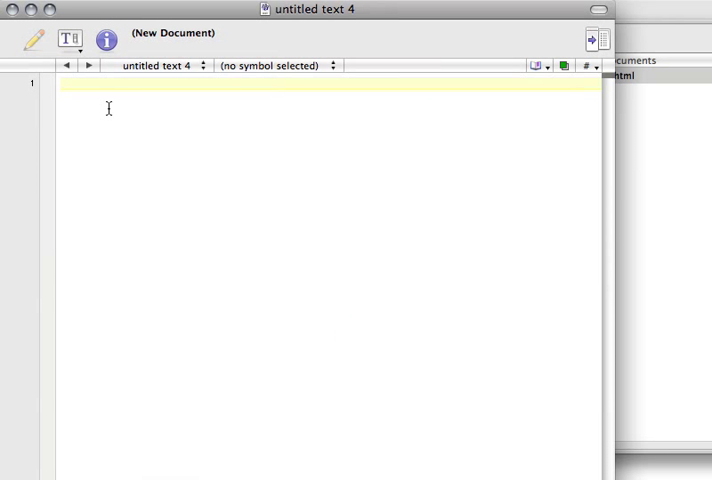
pyautogui.write('<html>')
pyautogui.write('</html>')
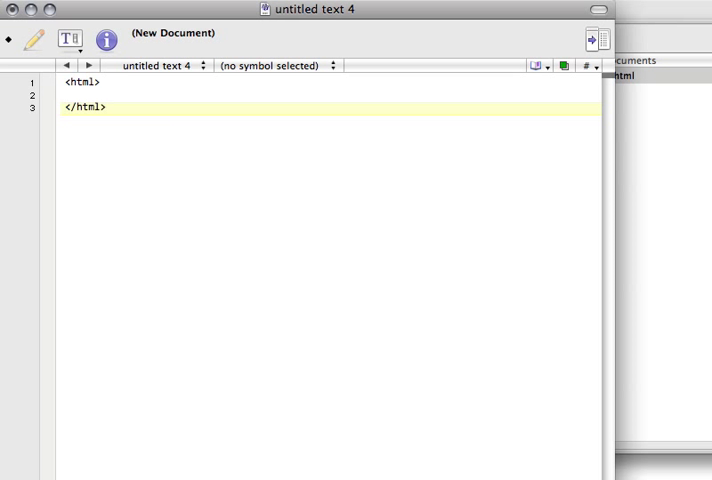
pyautogui.write('<head>')
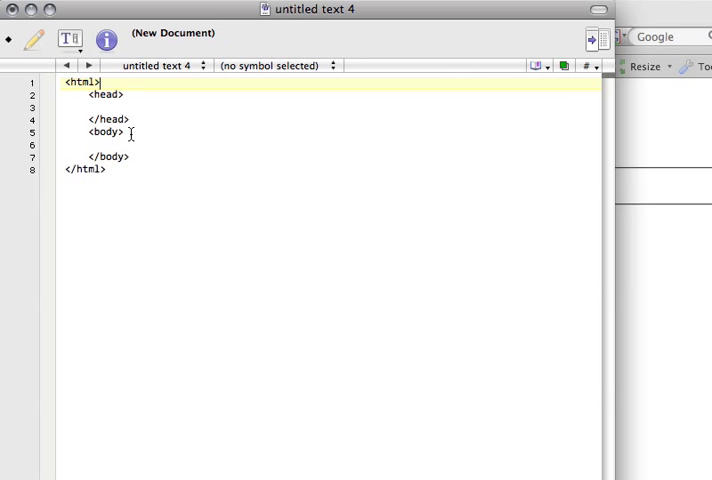
pyautogui.write('jquery-1.3.2.min.js')
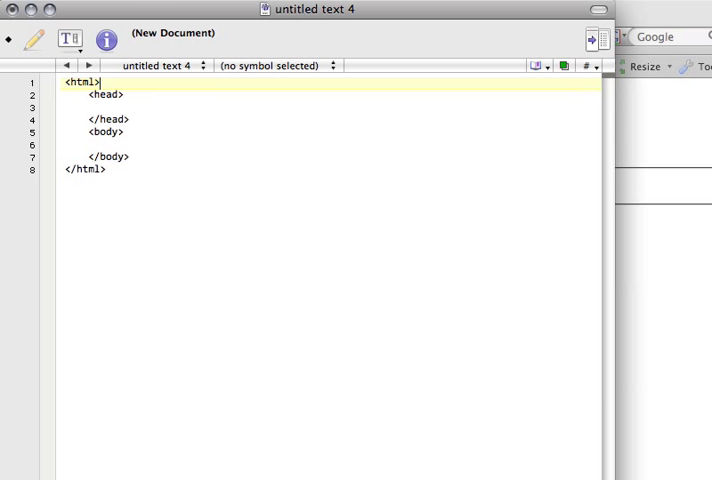
pyautogui.moveTo(576, 108)
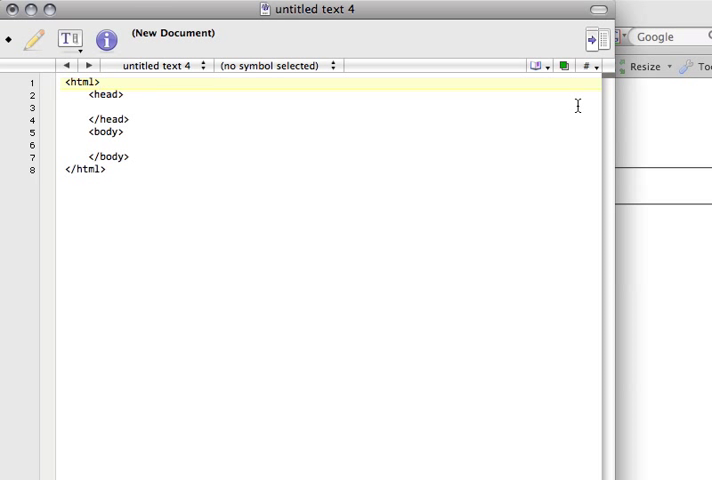
# - Copy the XHTML doctype and namespaced html lines from index.php into the new page
pyautogui.click(596, 38)
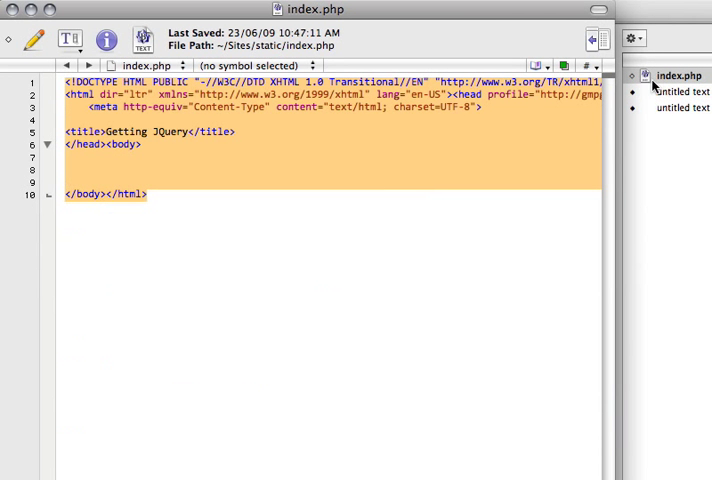
pyautogui.click(246, 132)
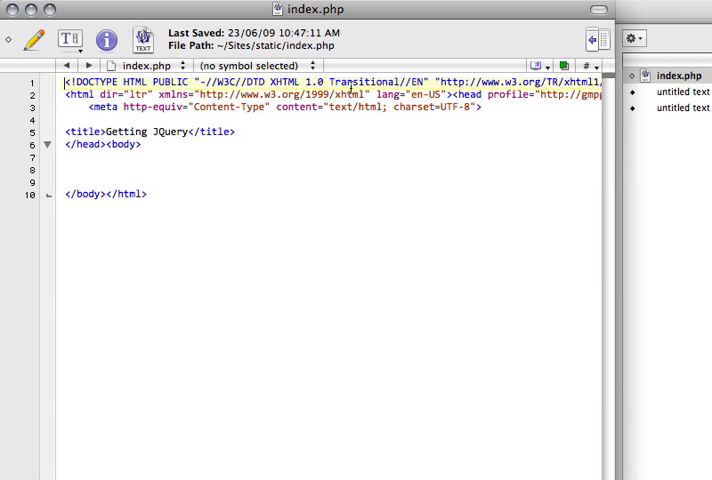
pyautogui.moveTo(362, 96)
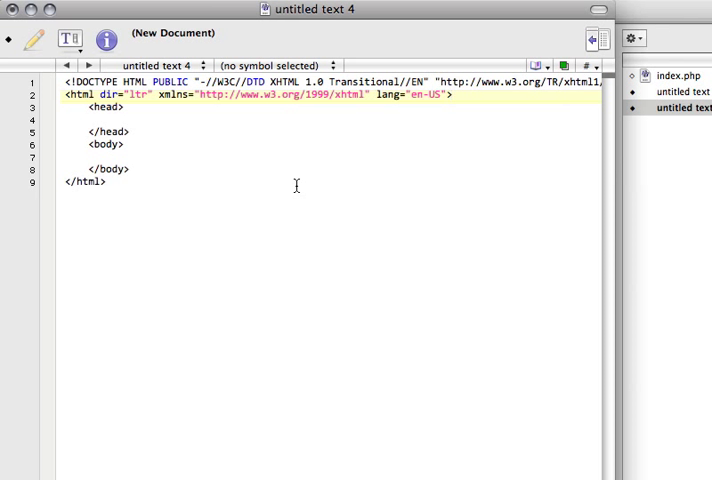
pyautogui.click(104, 144)
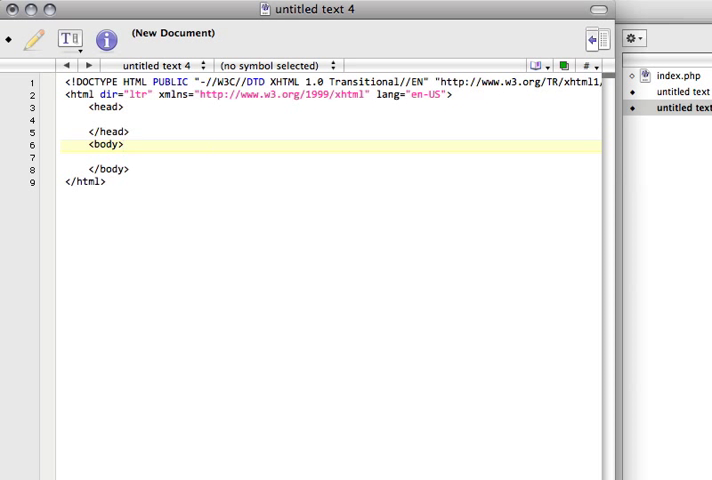
# - Save the document as getting-jquery.html in the static folder
pyautogui.press('cmd+s')
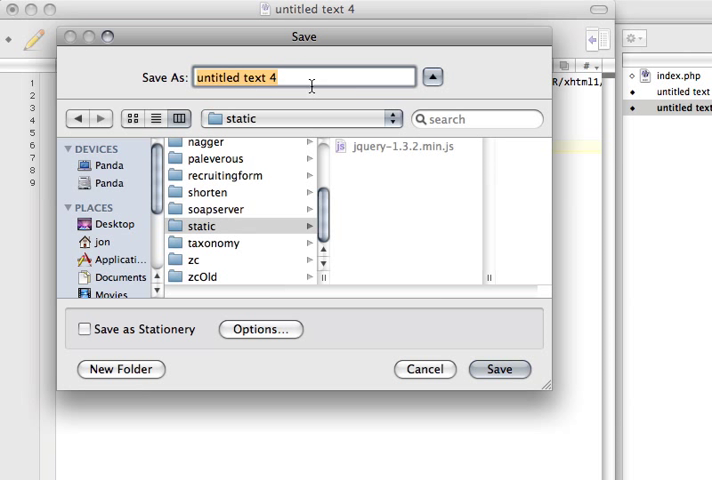
pyautogui.write('getting-')
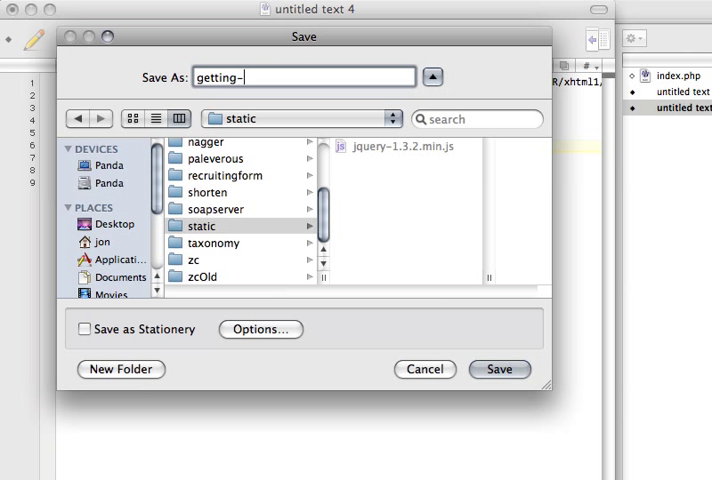
pyautogui.write('jquery.html')
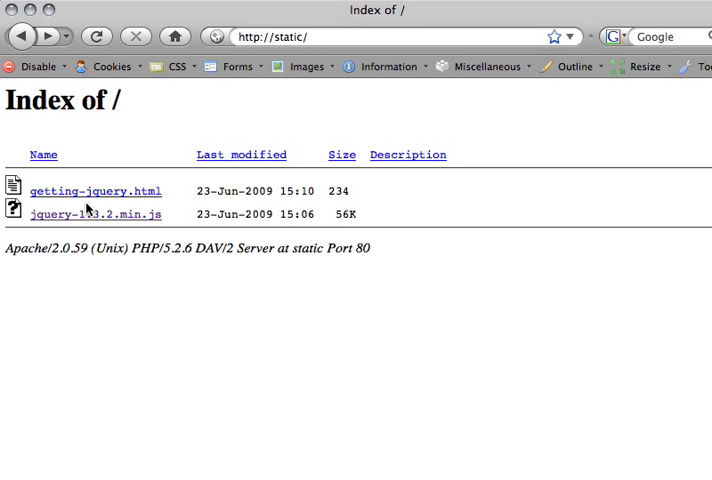
pyautogui.moveTo(118, 214)
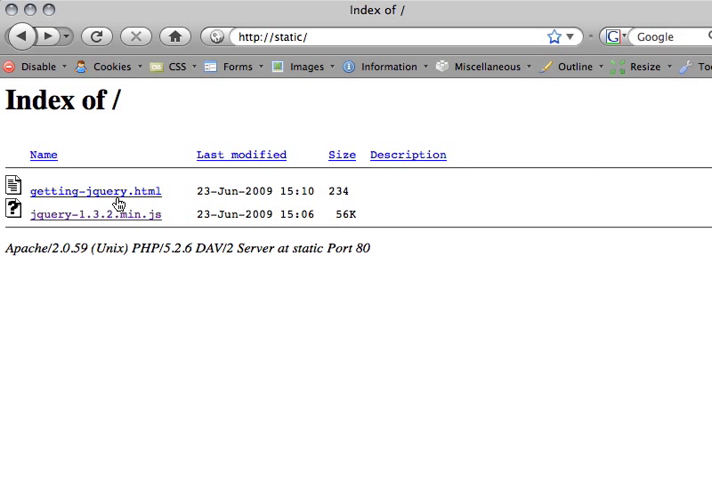
# - Check the static index now lists getting-jquery.html beside jquery-1.3.2.min.js
pyautogui.click(94, 190)
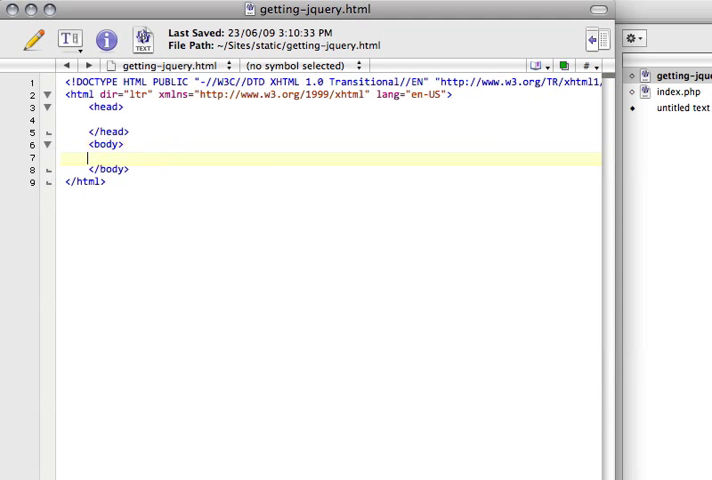
# - Write the heading <h1>Getting JQuery</h1> on a new line in the body
pyautogui.write('<h1>')
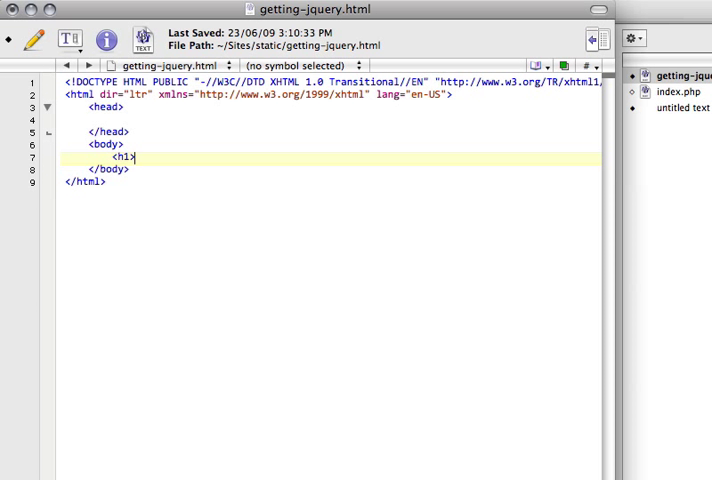
pyautogui.write('Get')
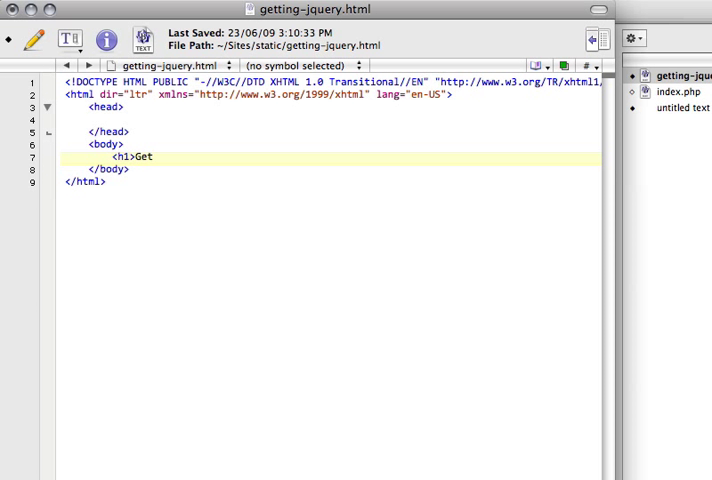
pyautogui.write('ting JQuery</h1>')
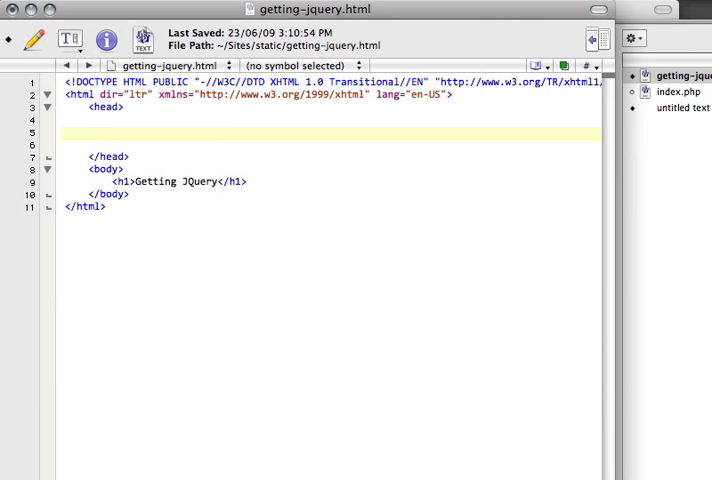
# - Write <script type="text/javascript" src="jquery-1.3.2.min.js"></script> in the head and save
pyautogui.write('script')
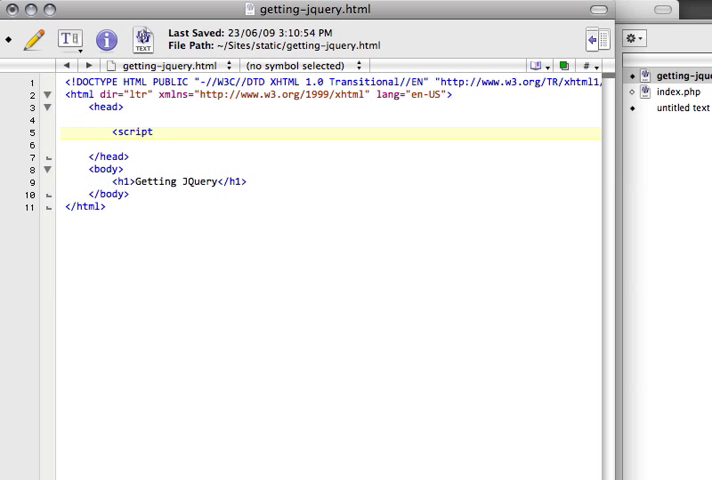
pyautogui.write('type="text/javascript')
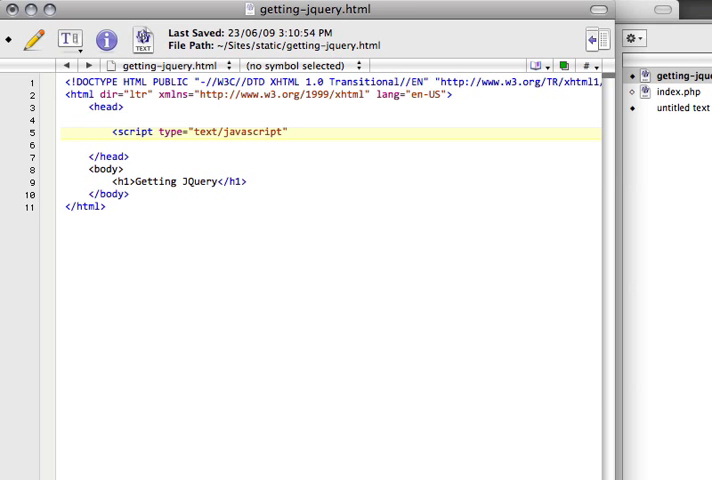
pyautogui.write('src="jquery-1.3.2.min.js" /')
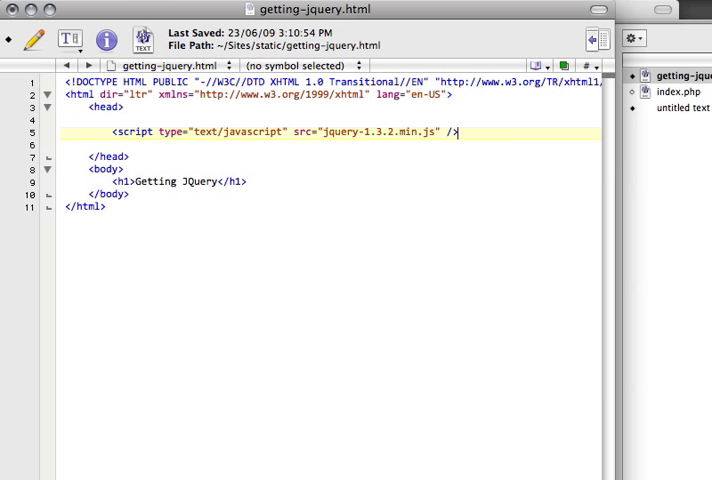
pyautogui.write('></script')
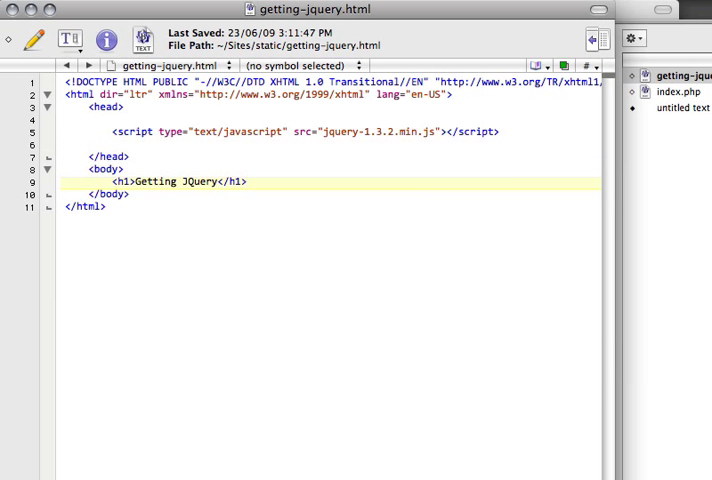
# - Write <script type="text/javascript"> with blank lines and a closing </script> below the jQuery include
pyautogui.write('<script')
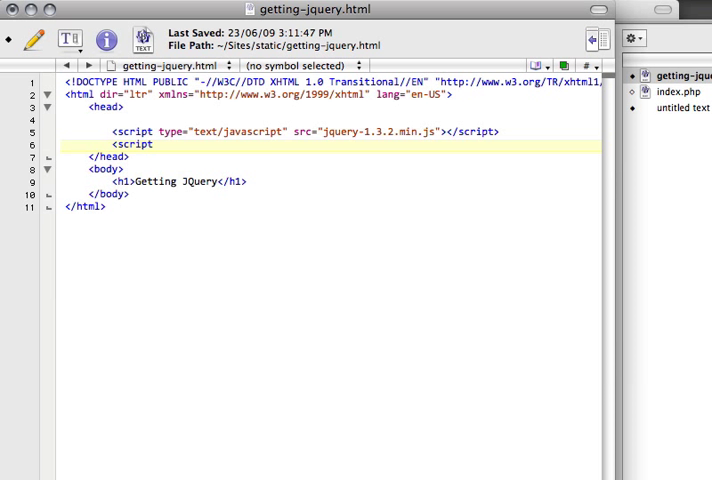
pyautogui.write('t')
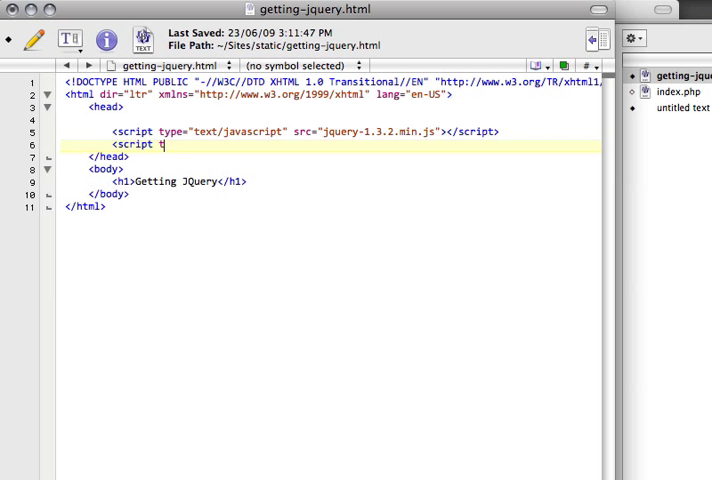
pyautogui.write('ype="tex')
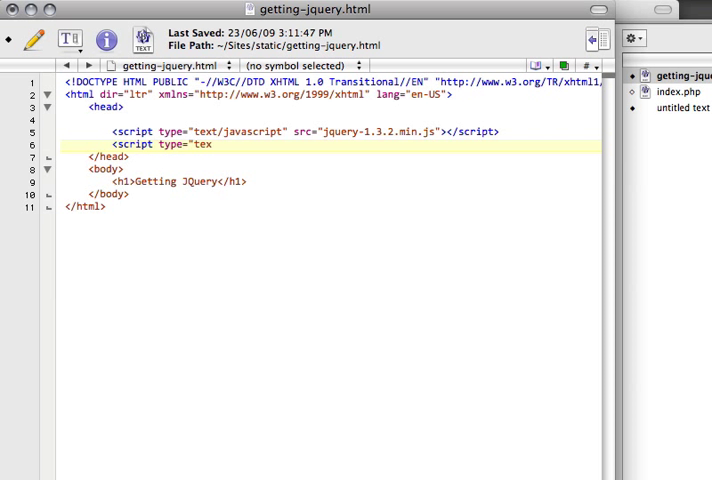
pyautogui.write('t/')
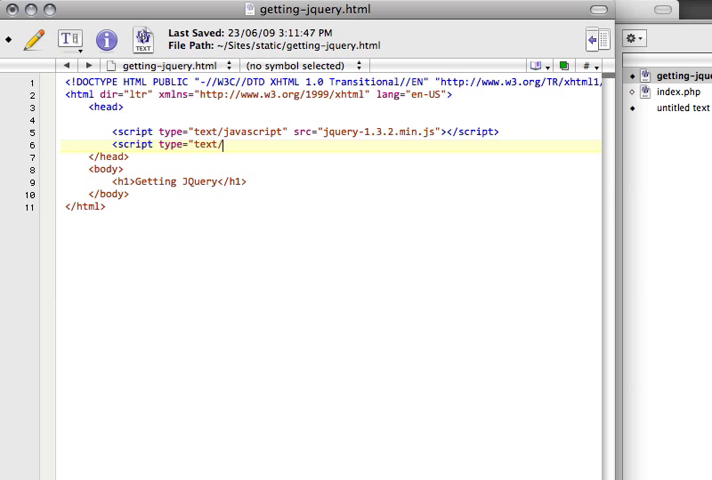
pyautogui.write('javascript">')
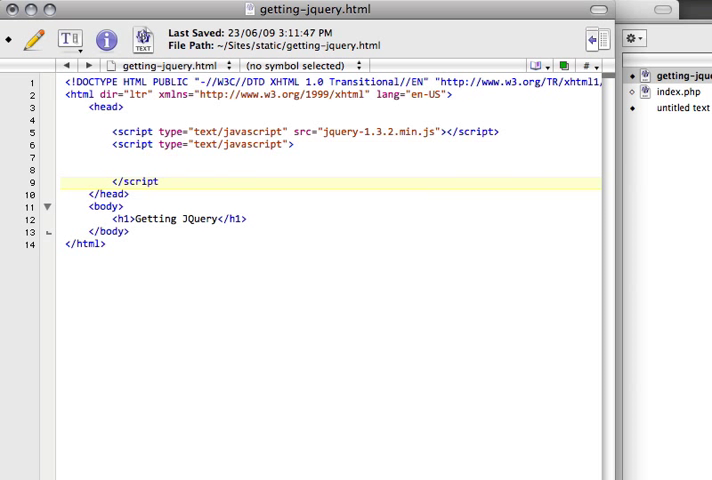
pyautogui.write('>')
pyautogui.press('Return')
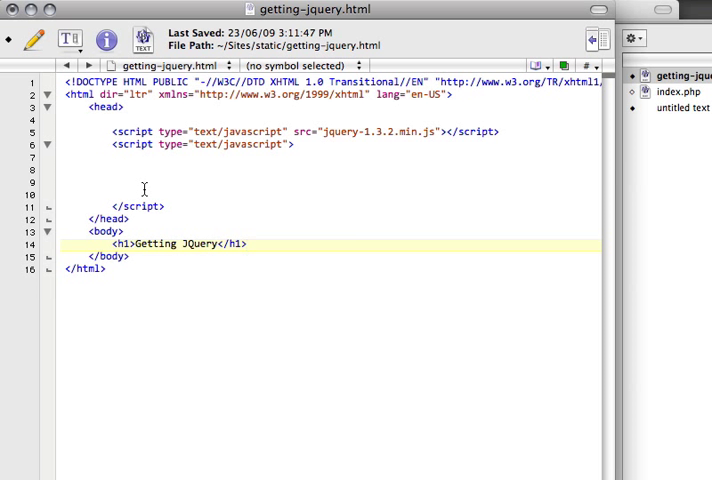
pyautogui.click(248, 244)
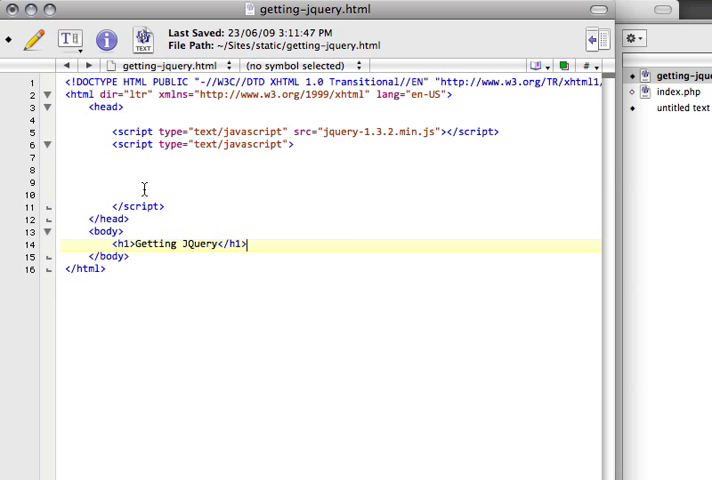
pyautogui.moveTo(144, 204)
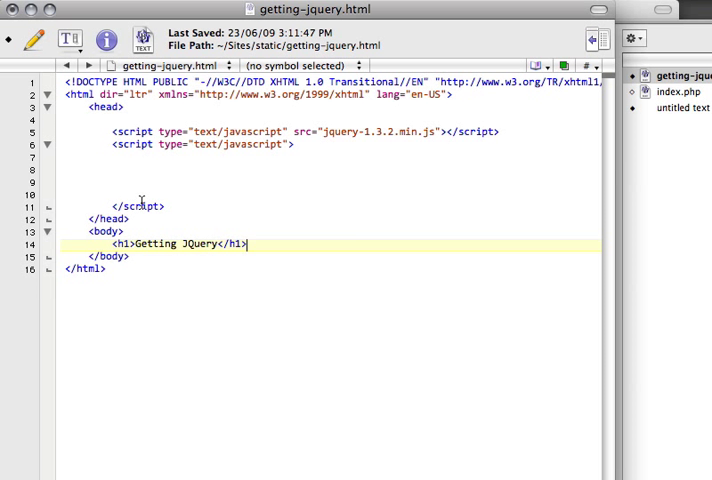